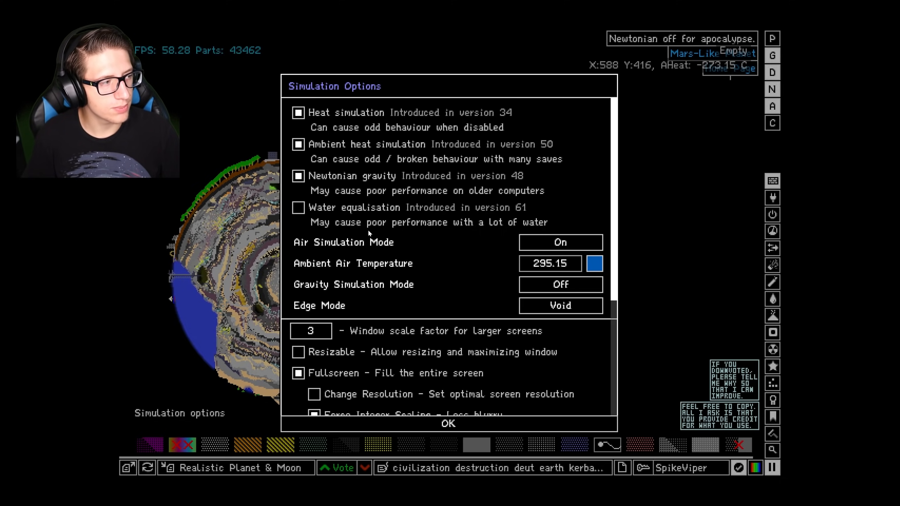
Step: Close Simulation Options, then cut the planet and paste it at the screen centre
left_click(447, 423)
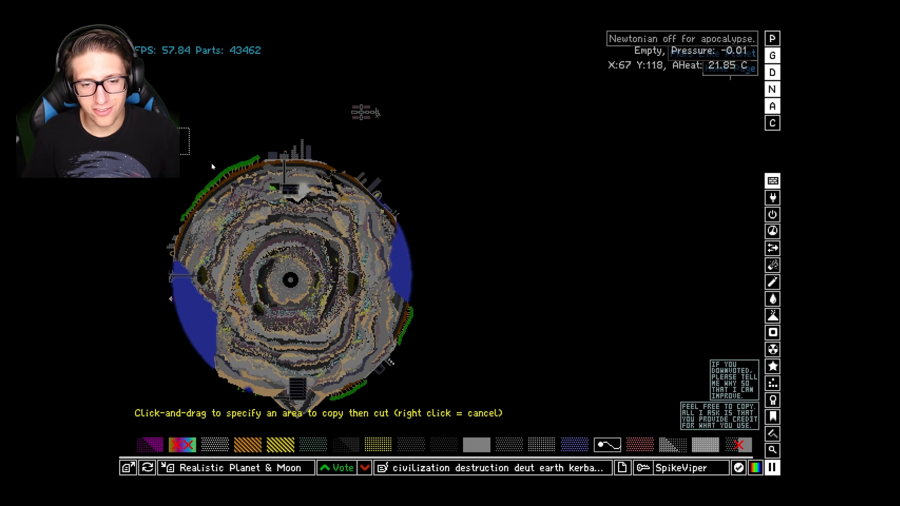
left_click_drag(184, 127, 453, 435)
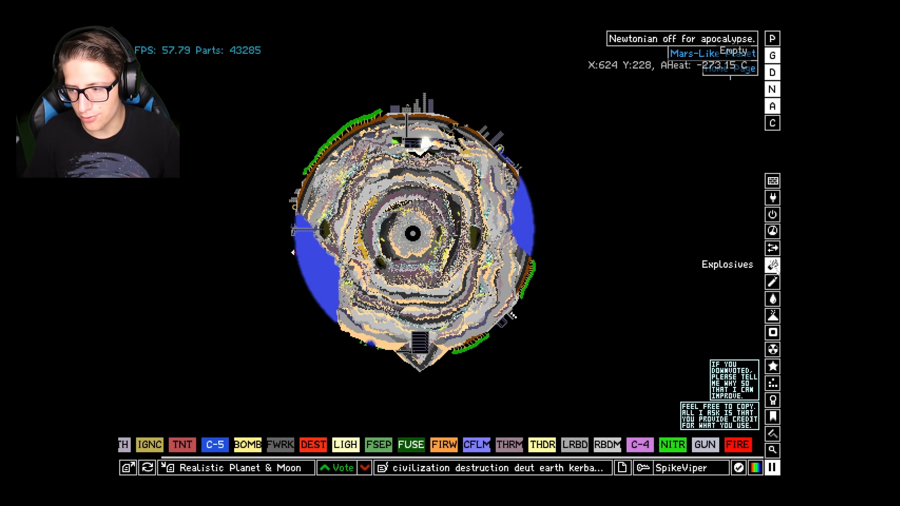
left_click(772, 332)
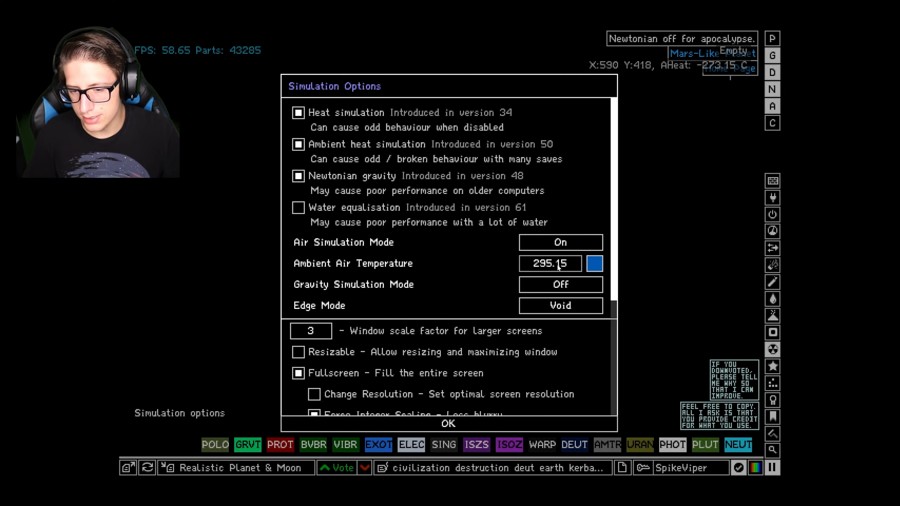
Step: Set Ambient Air Temperature to 99 and trigger a blast at the planet's core
type("99")
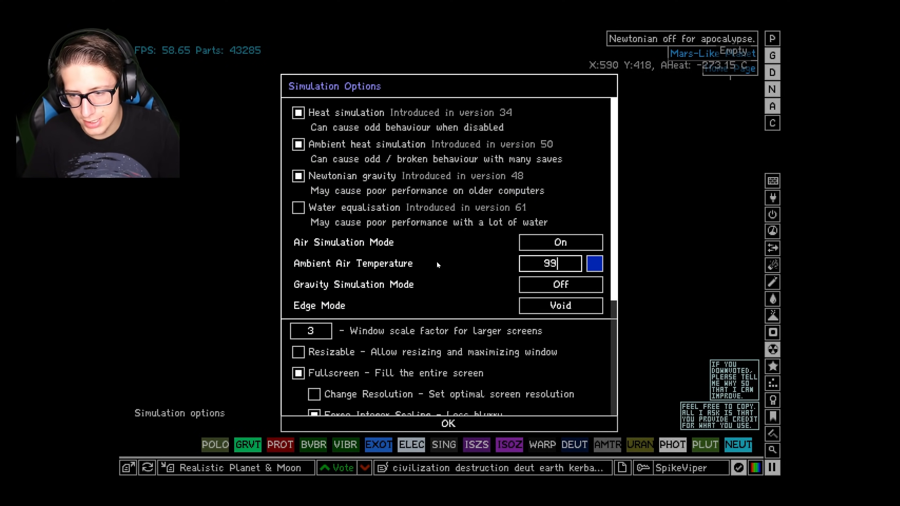
left_click(447, 423)
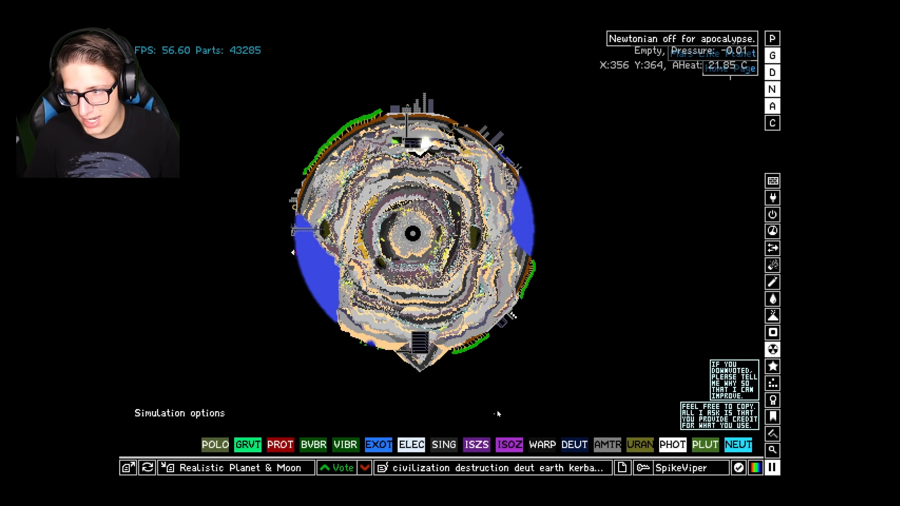
left_click(772, 231)
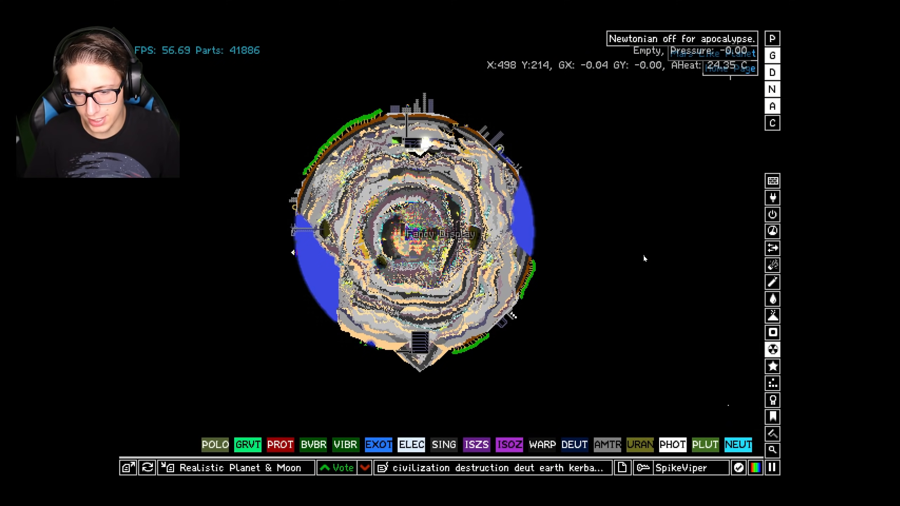
mouse_move(597, 263)
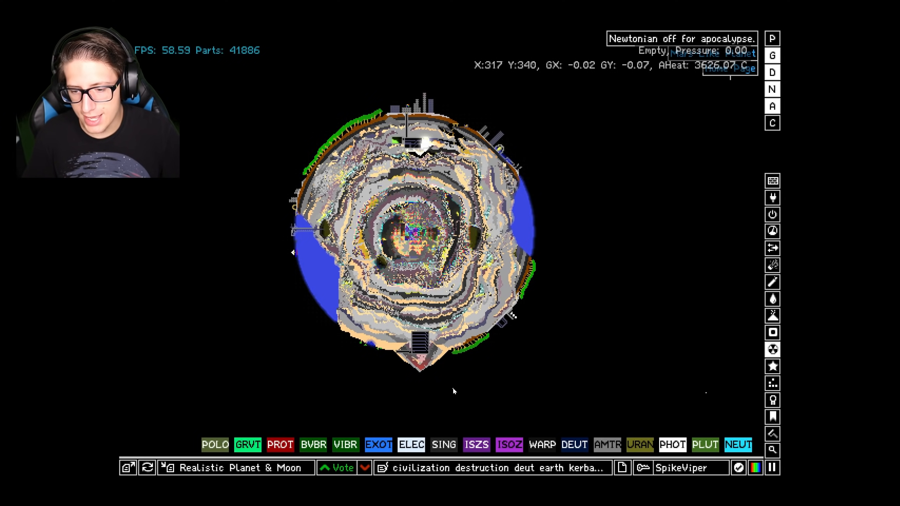
mouse_move(574, 229)
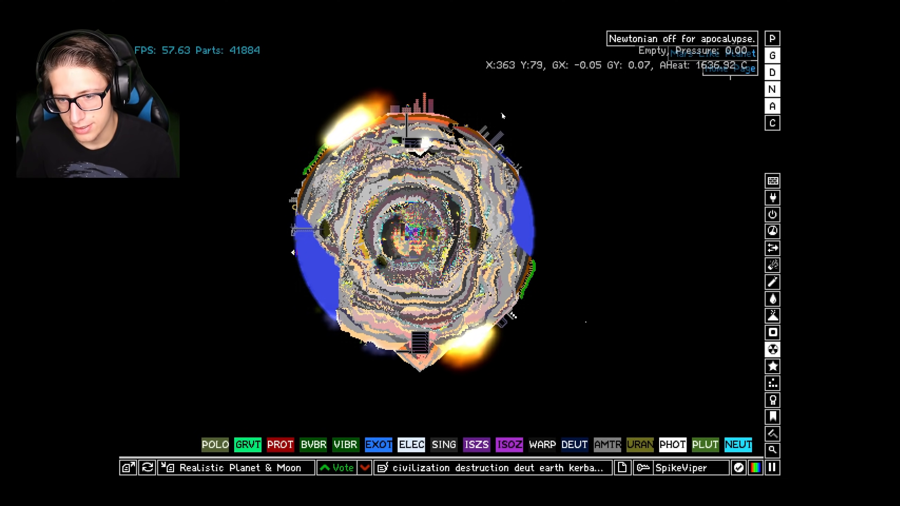
mouse_move(628, 159)
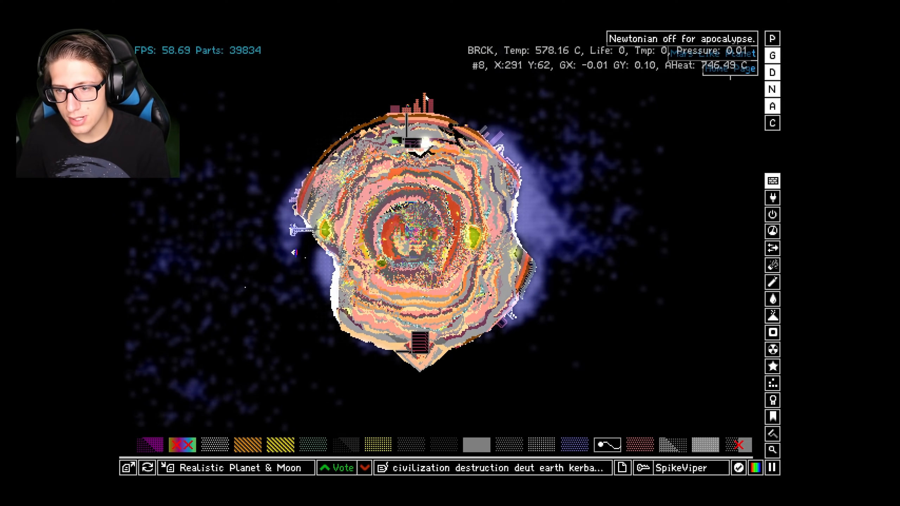
Step: View the blasted planet in Heat Display, then reload the original planet-and-moon save
left_click(772, 400)
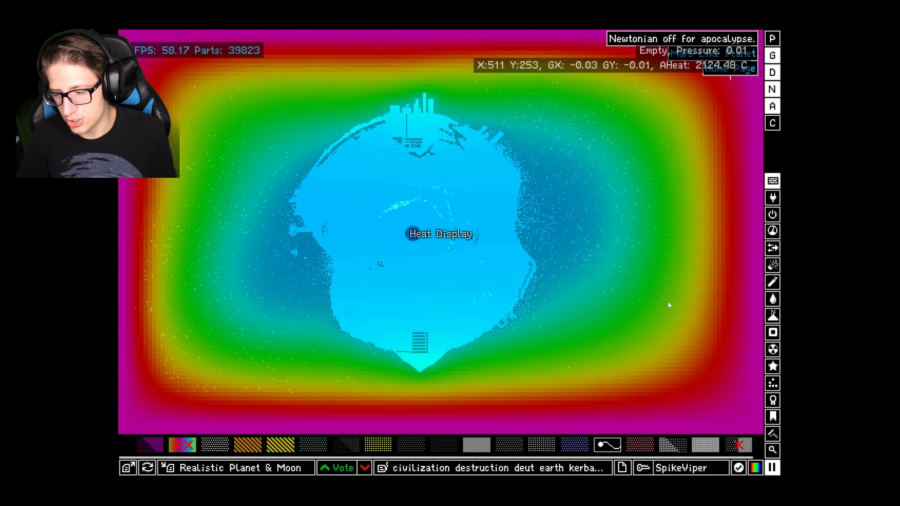
left_click(574, 444)
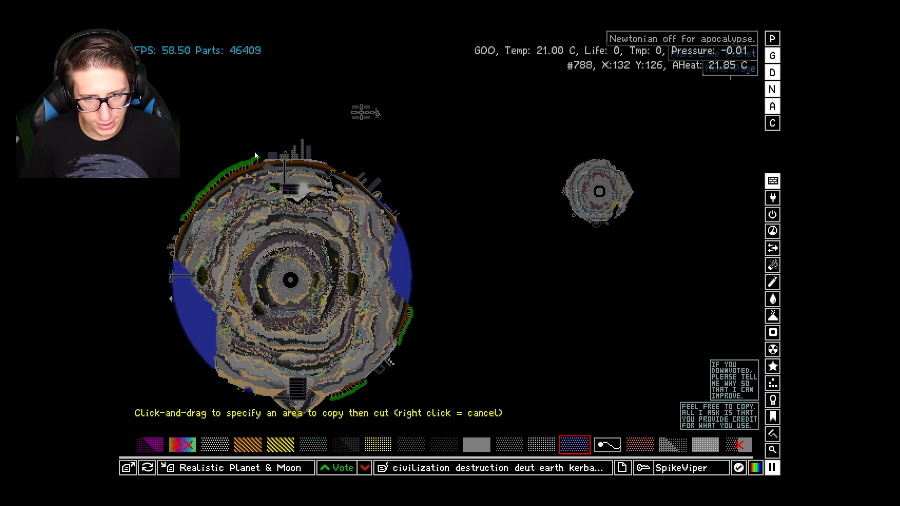
Step: Cut the planet without the moon, paste it centrally, and draw a powder strip on the left
left_click_drag(178, 129, 435, 427)
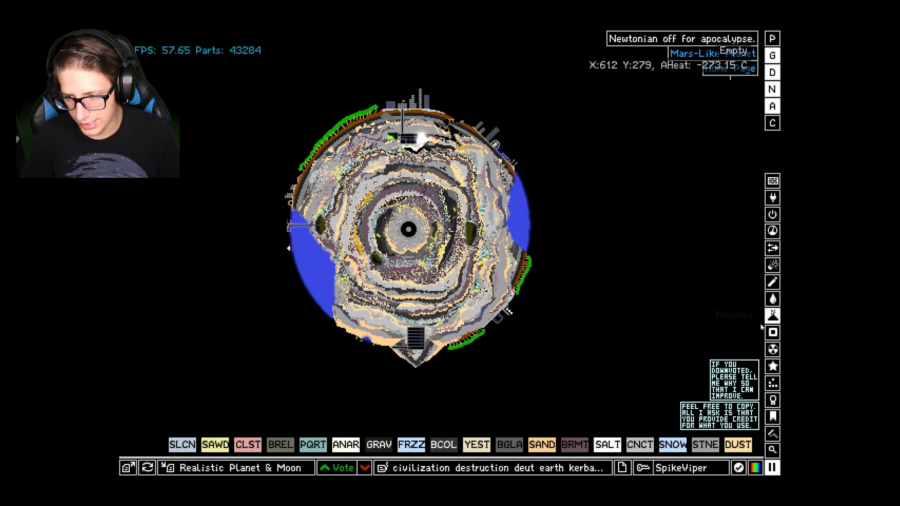
left_click(772, 315)
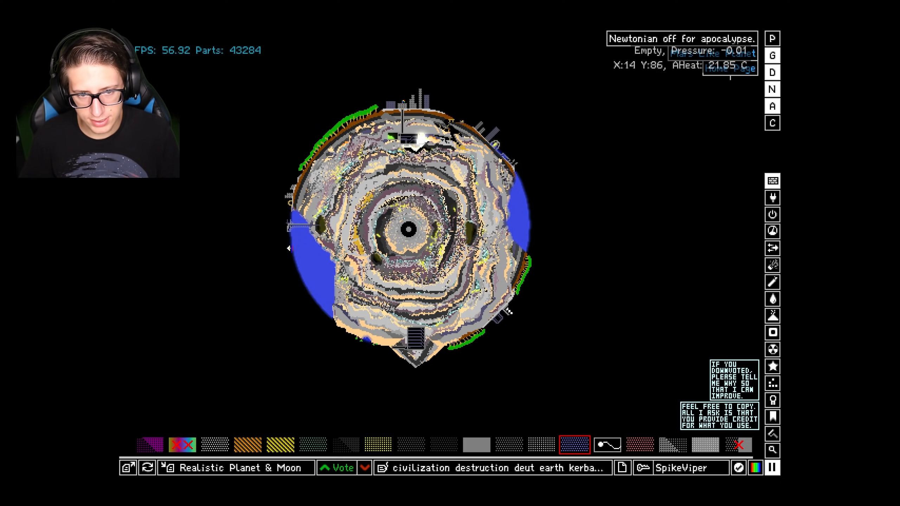
left_click_drag(133, 184, 132, 384)
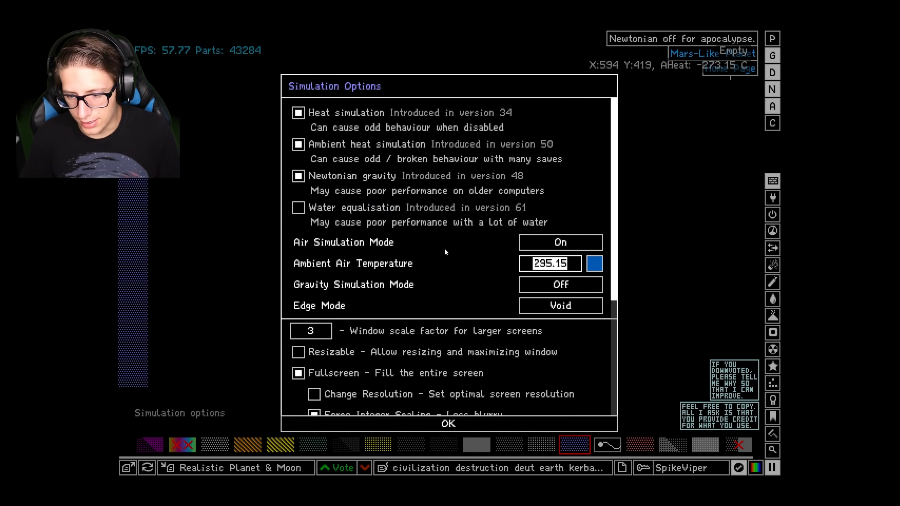
Step: Upload the planet as an unpublished save titled 'Before Nova' and dismiss the confirmation
left_click(447, 424)
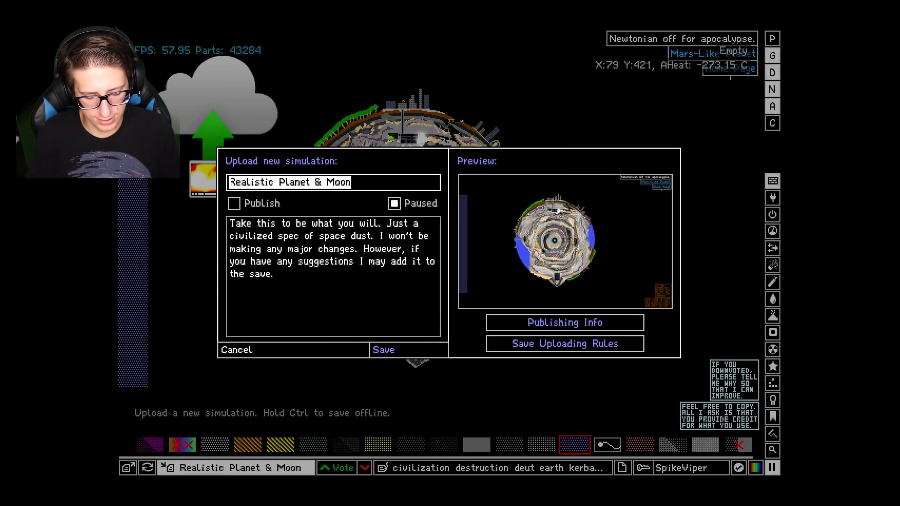
type("Before")
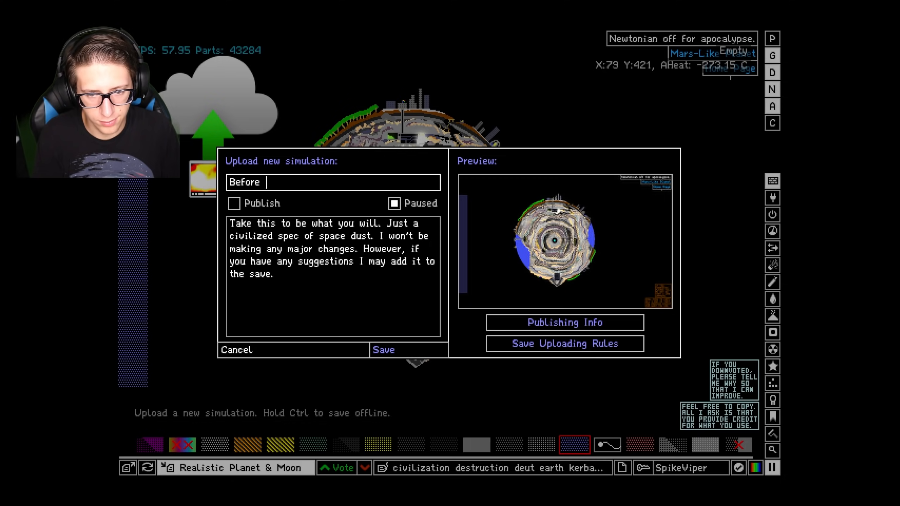
type("Nova")
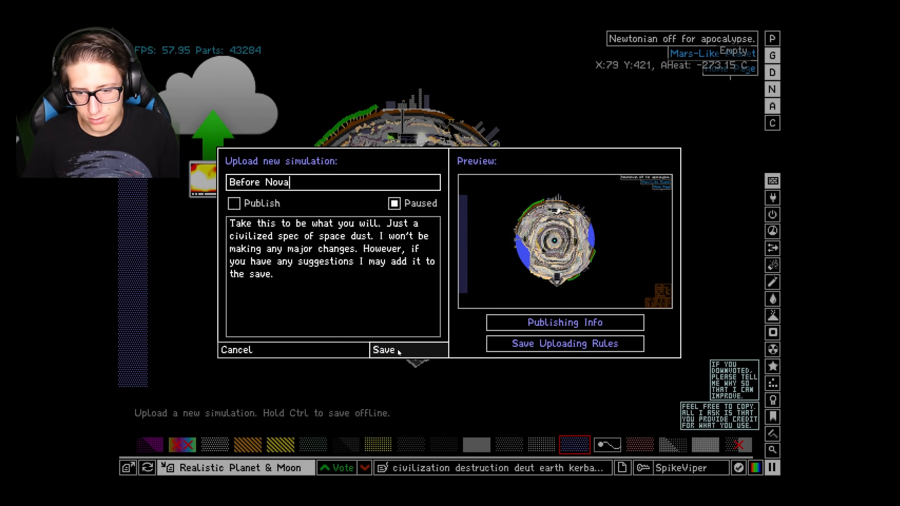
left_click(383, 349)
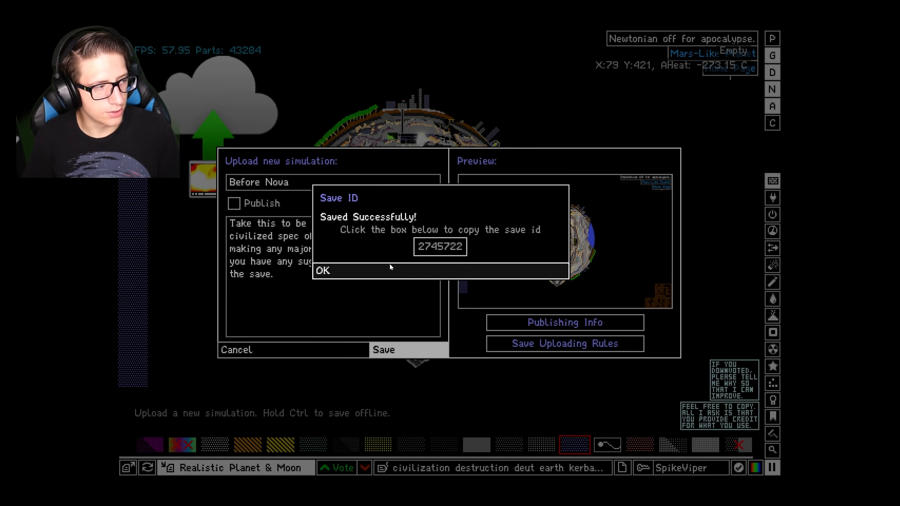
left_click(323, 270)
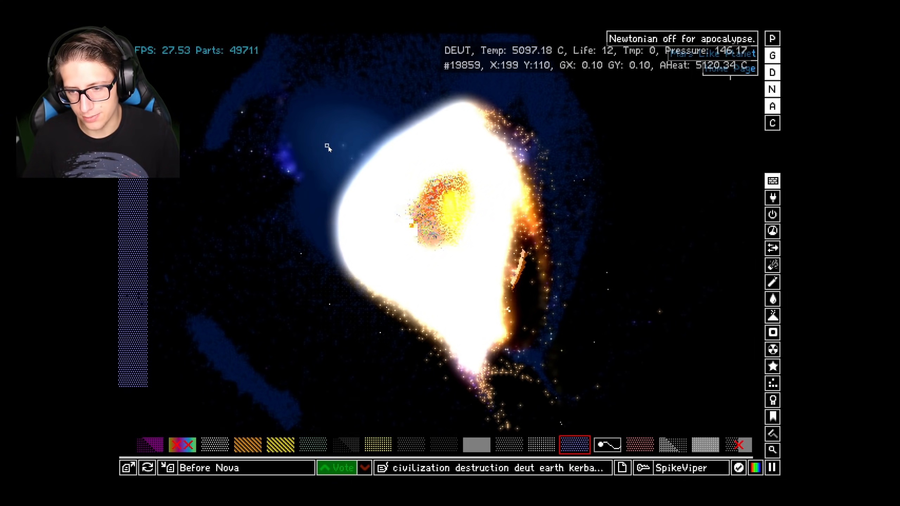
Step: Clear the exploded scene and draw a hollow titanium (TTAN) ring in the middle
left_click(148, 445)
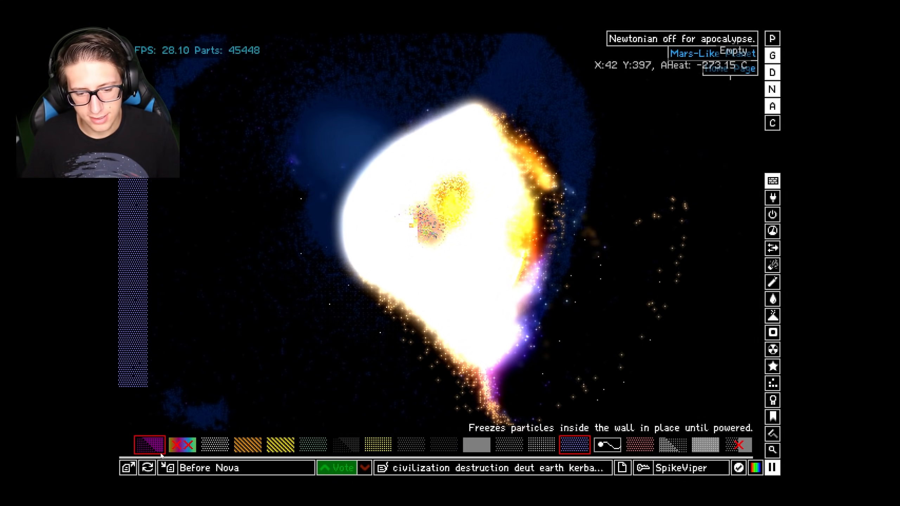
left_click(146, 467)
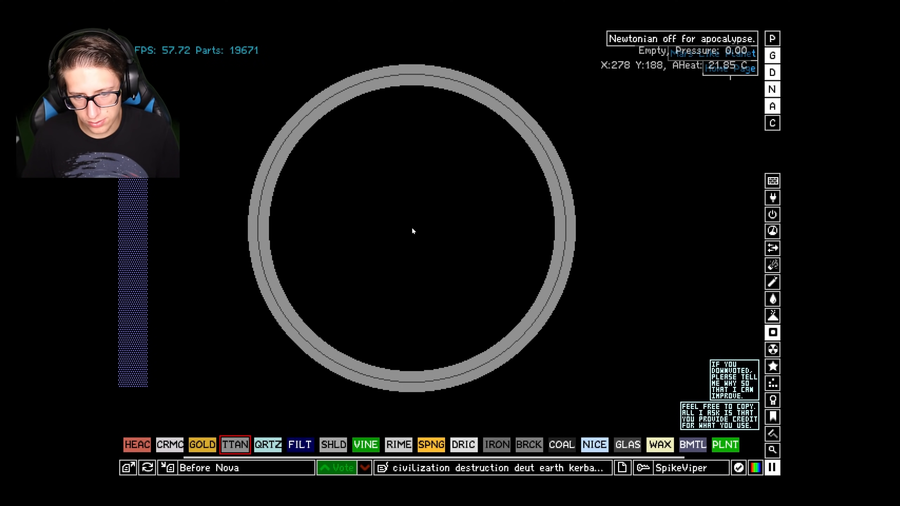
Step: Search elements for 'fr' and select freeze powder (FRZZ)
left_click(411, 230)
type("fr")
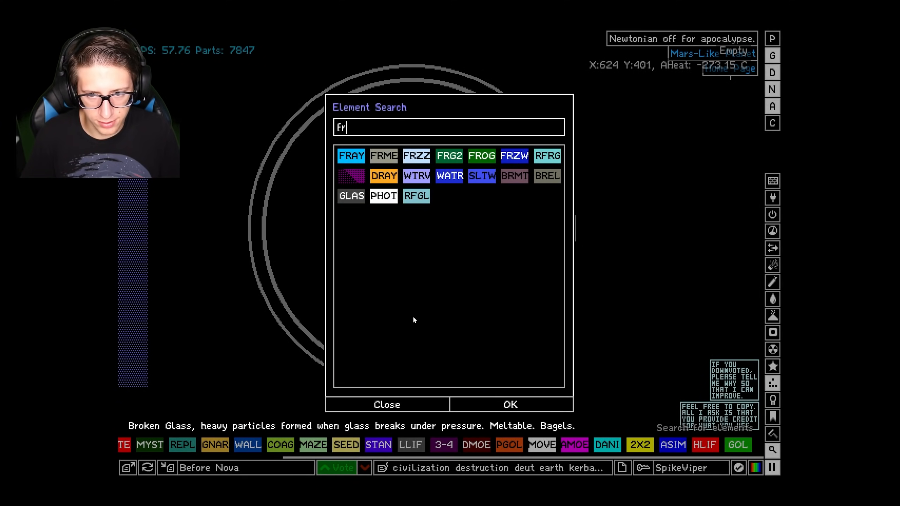
left_click(386, 404)
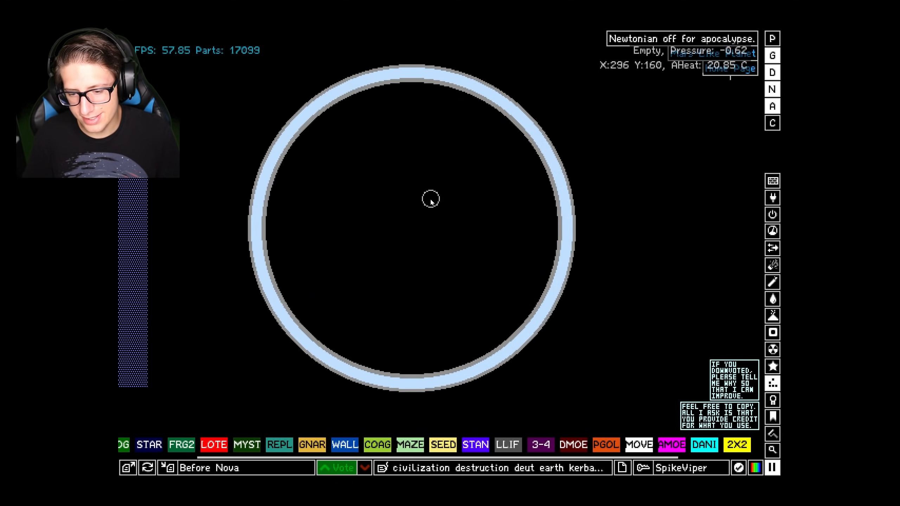
Step: Search elements for 'ins' and select insulation (INSL)
left_click(772, 450)
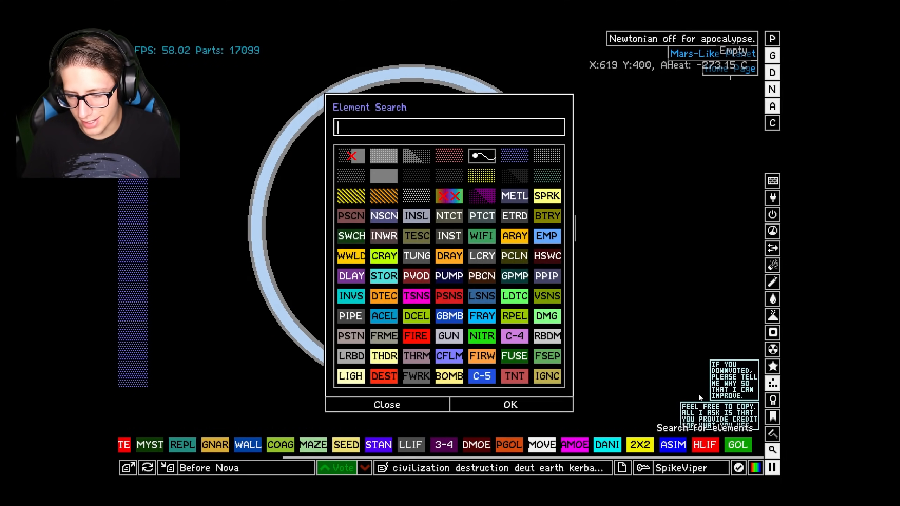
type("ins")
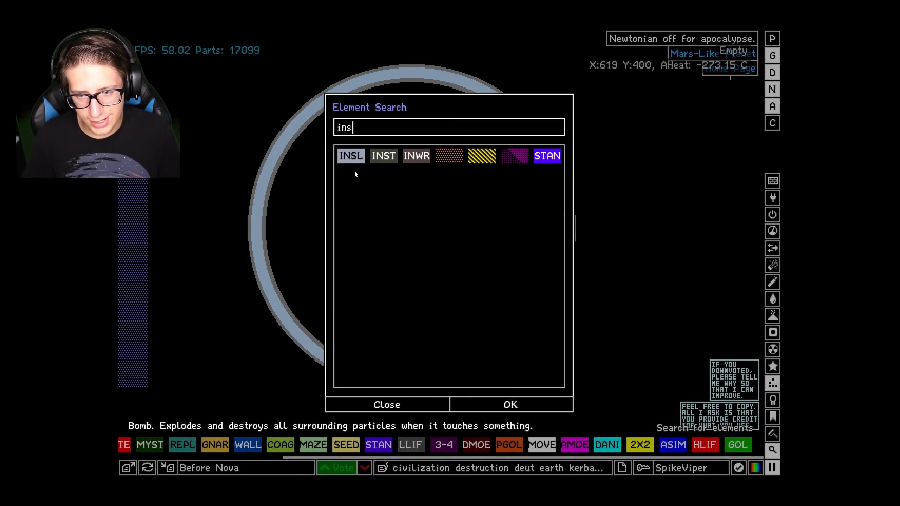
left_click(387, 405)
type("cl")
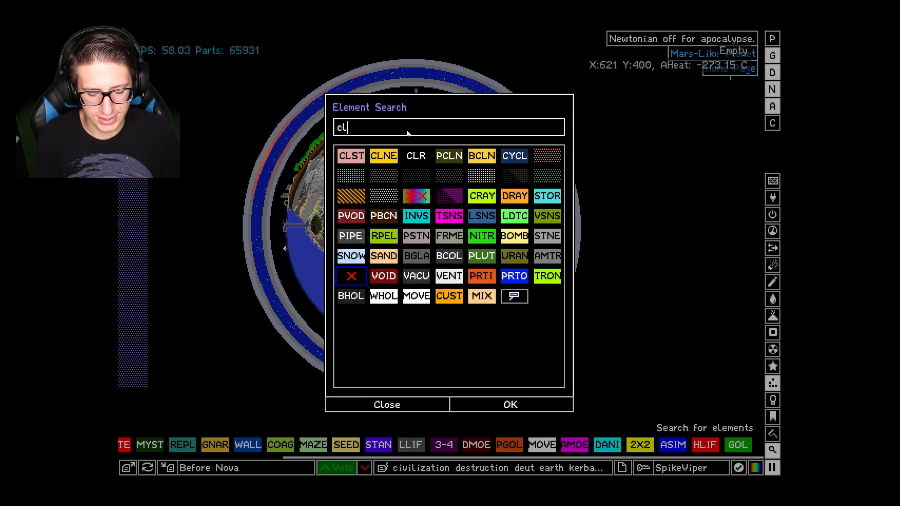
Step: Select the supernova element and spawn it left of the planet
left_click(385, 405)
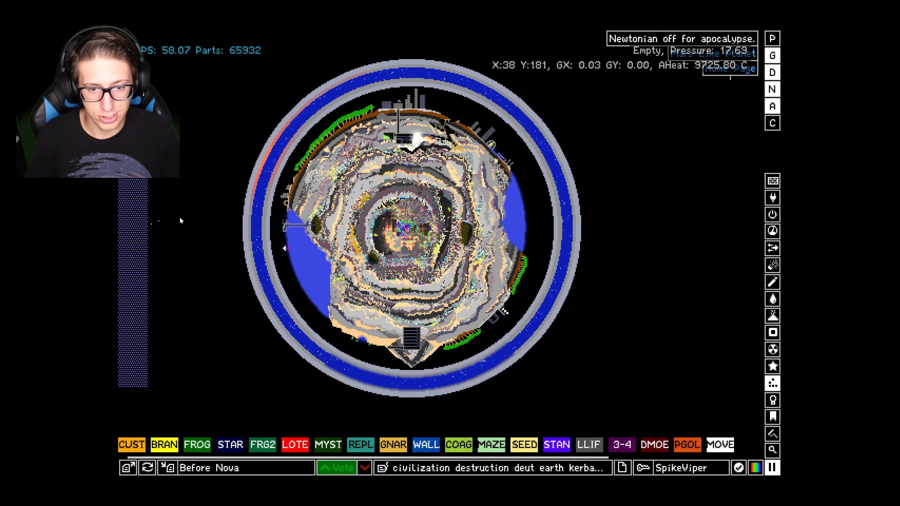
left_click(771, 231)
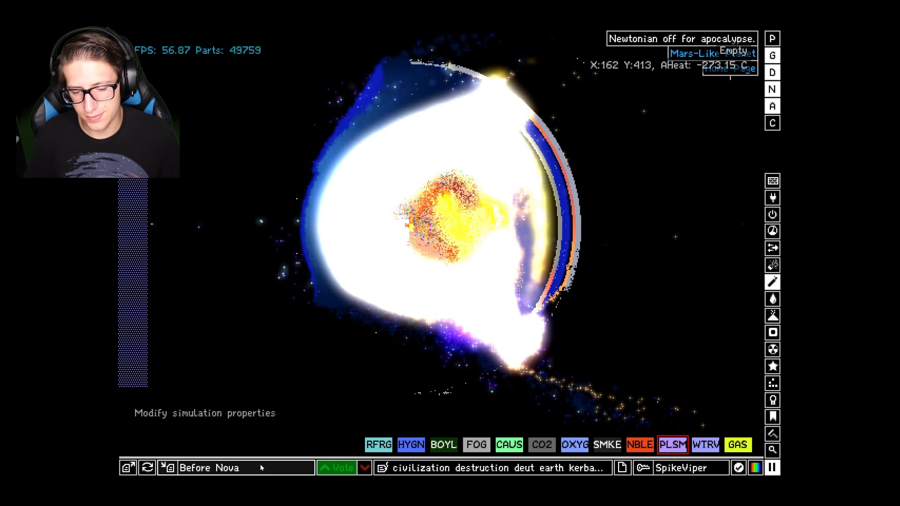
Step: Reload the intact planet, choose the gravity wall, and re-save as 'Before Nova'
left_click(147, 467)
type("c")
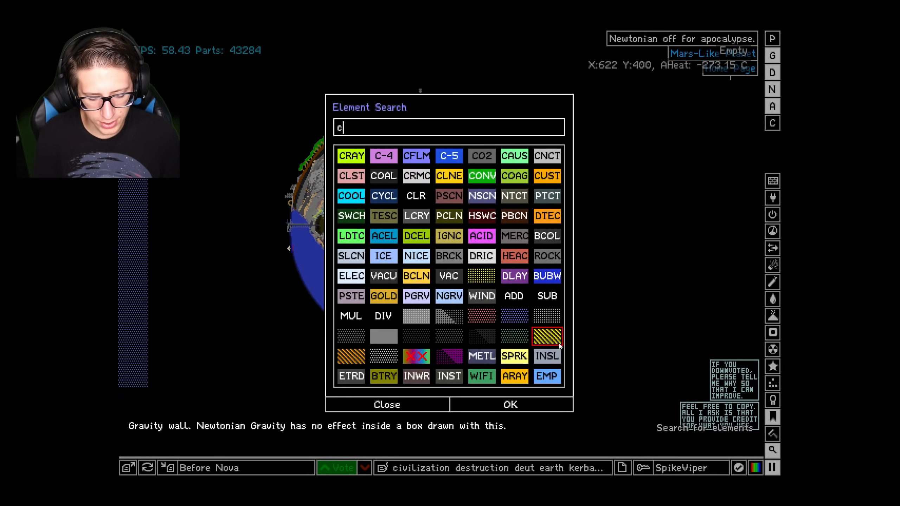
left_click(386, 404)
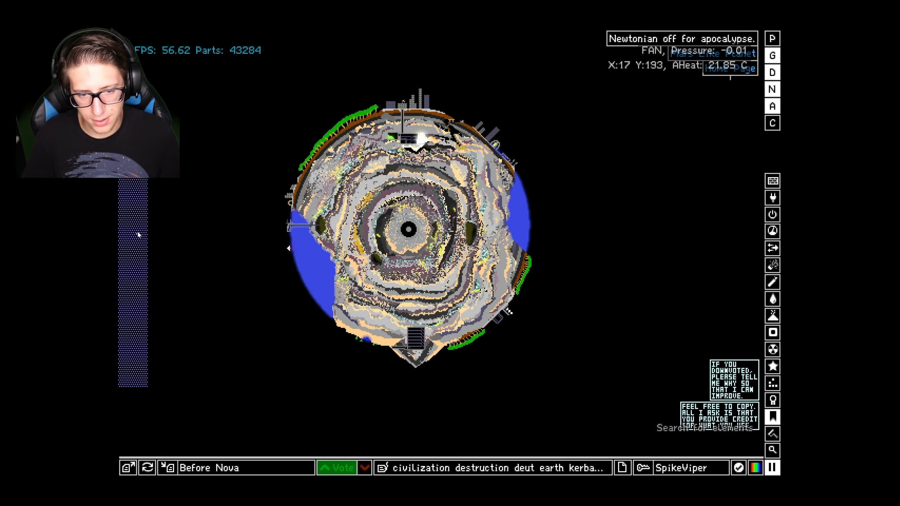
left_click(771, 264)
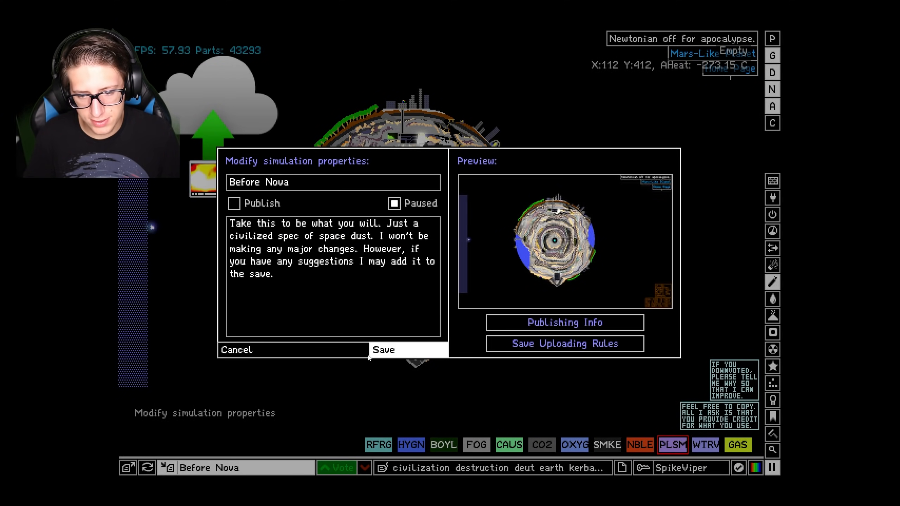
left_click(382, 349)
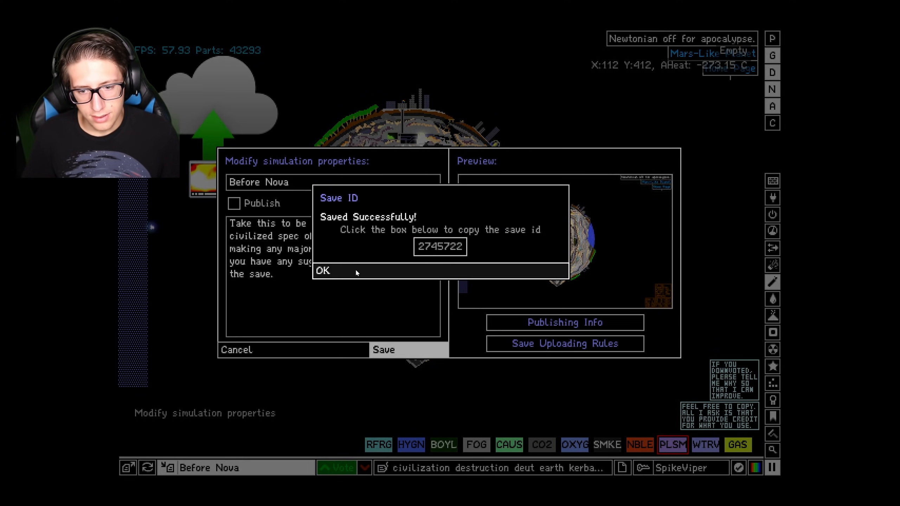
left_click(322, 270)
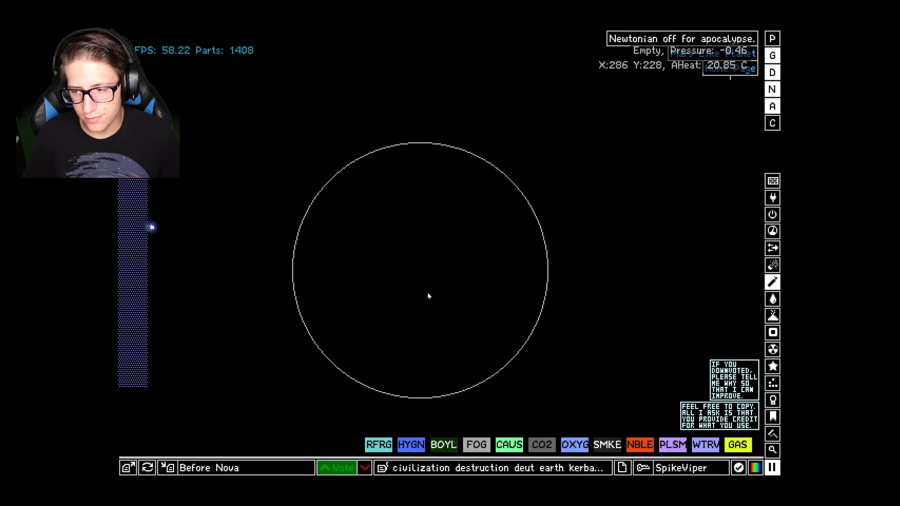
Step: Find quartz (QRTZ) via element search and draw the large quartz ring around the centre
left_click(772, 450)
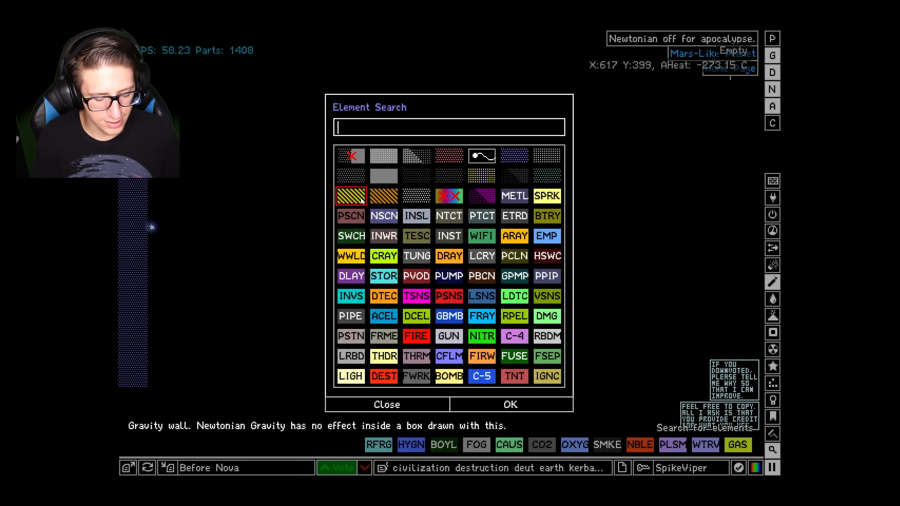
type("ins")
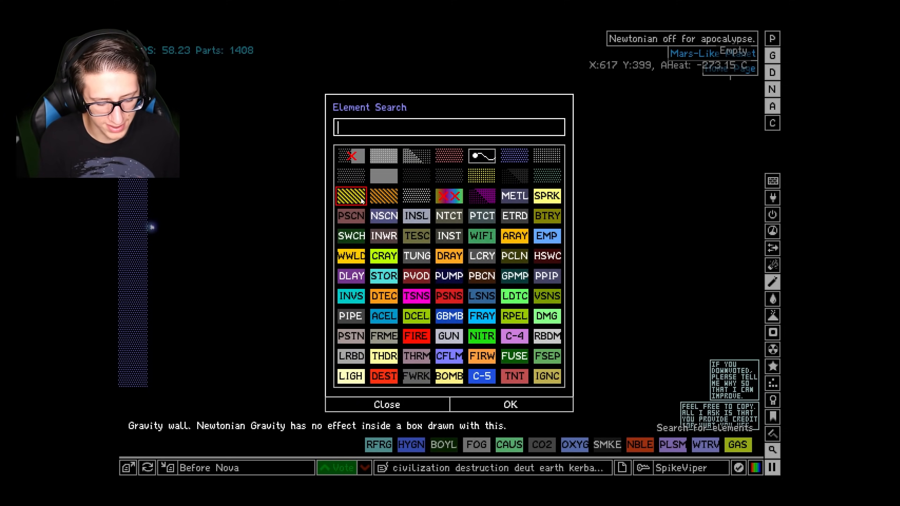
type("qua")
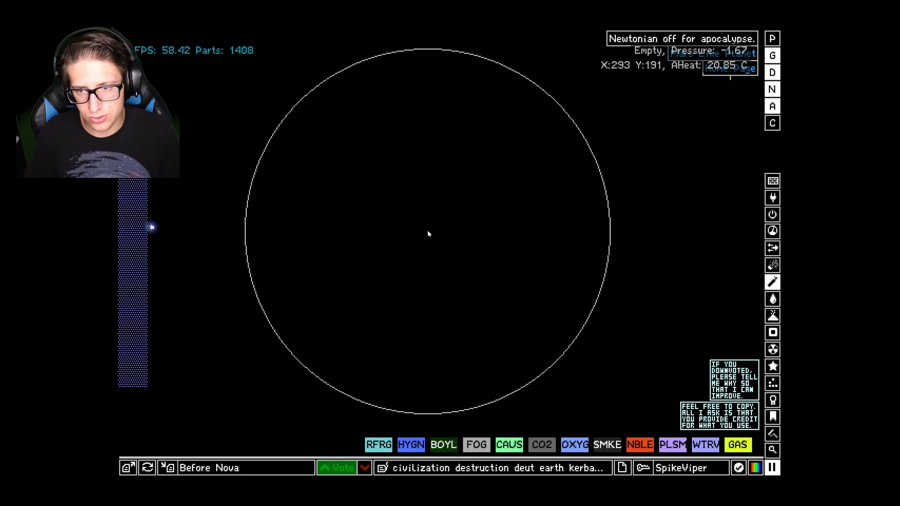
left_click(428, 234)
type("co")
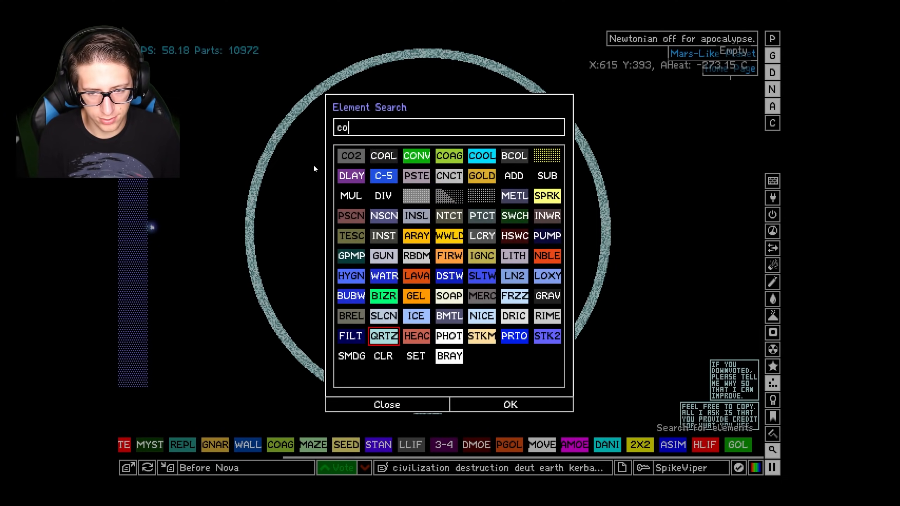
left_click(386, 404)
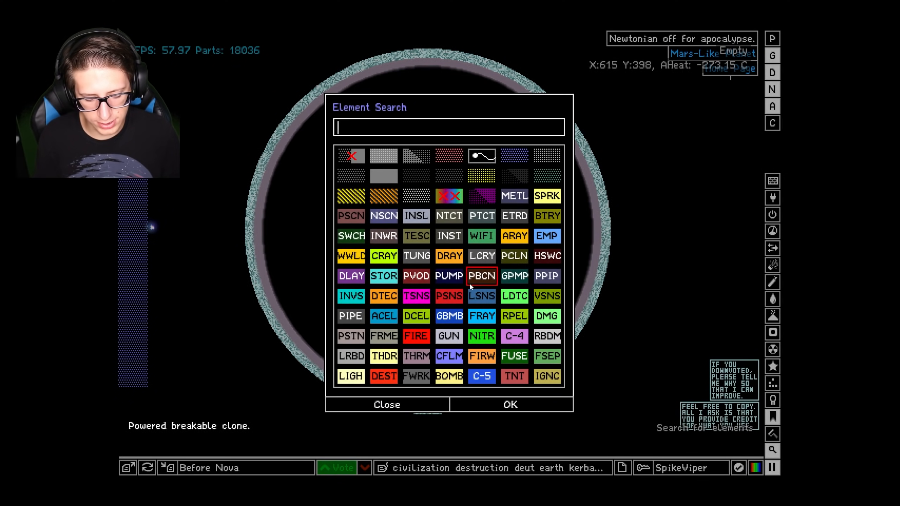
Step: Search 'tit' to find titanium (TTAN) for the inner lining ring
type("tit")
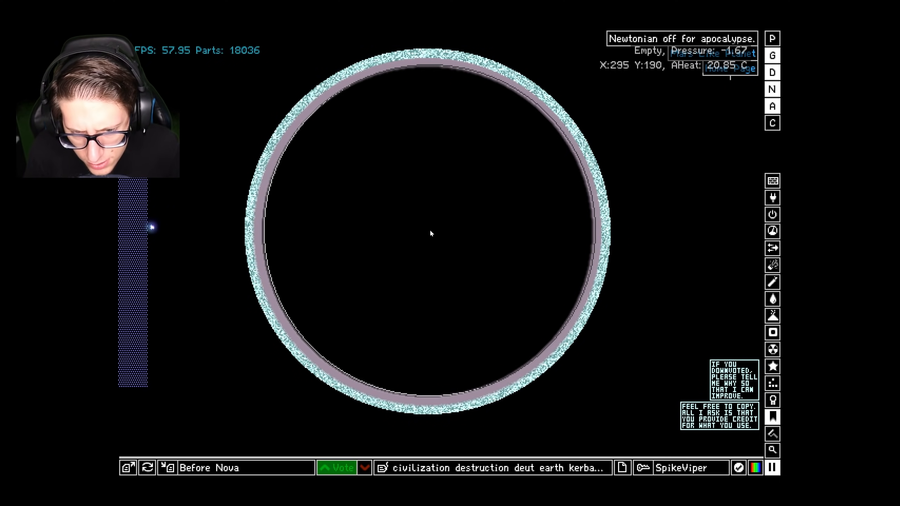
mouse_move(427, 234)
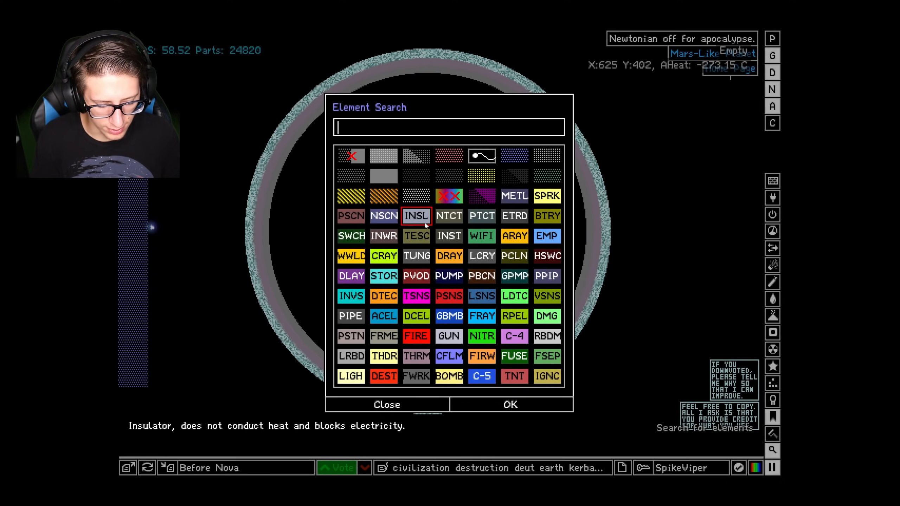
Step: Search 'frz' to find freeze powder (FRZZ) for the next inner layer
type("frz")
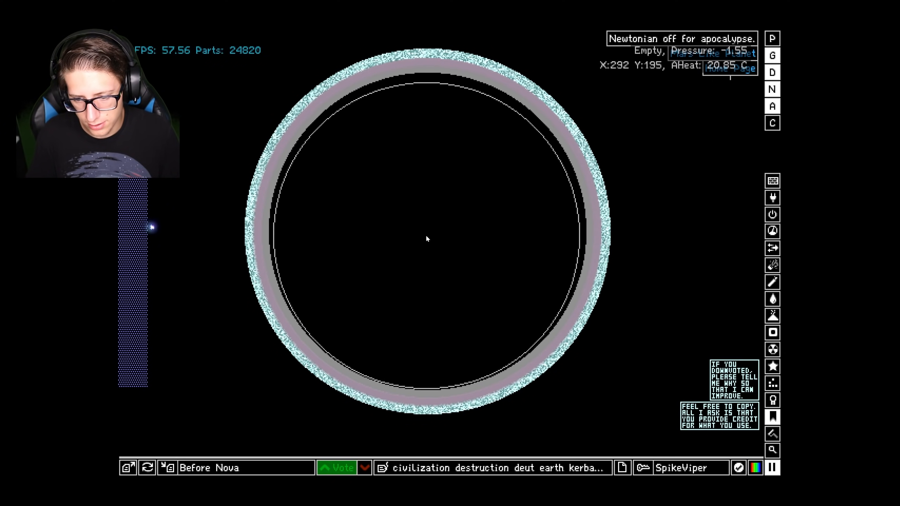
mouse_move(429, 240)
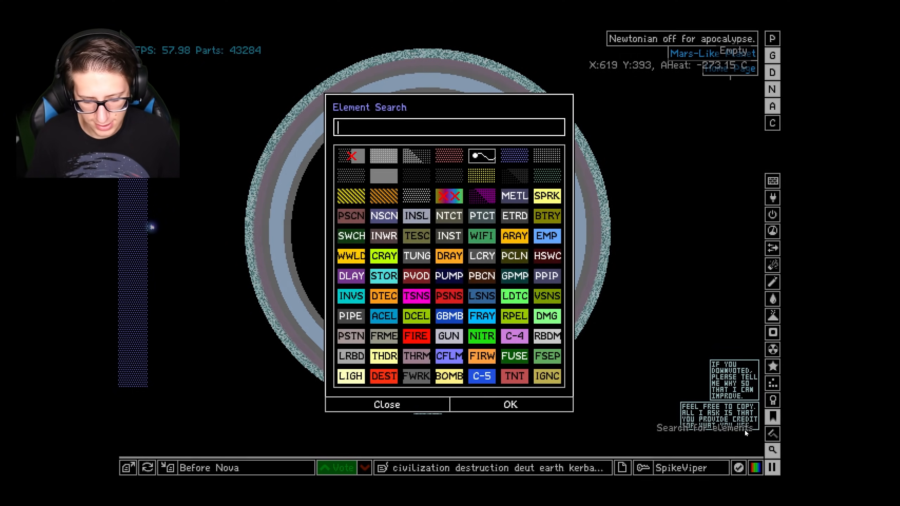
Step: Select insulation (INSL) from the search results for the innermost ring
left_click(387, 405)
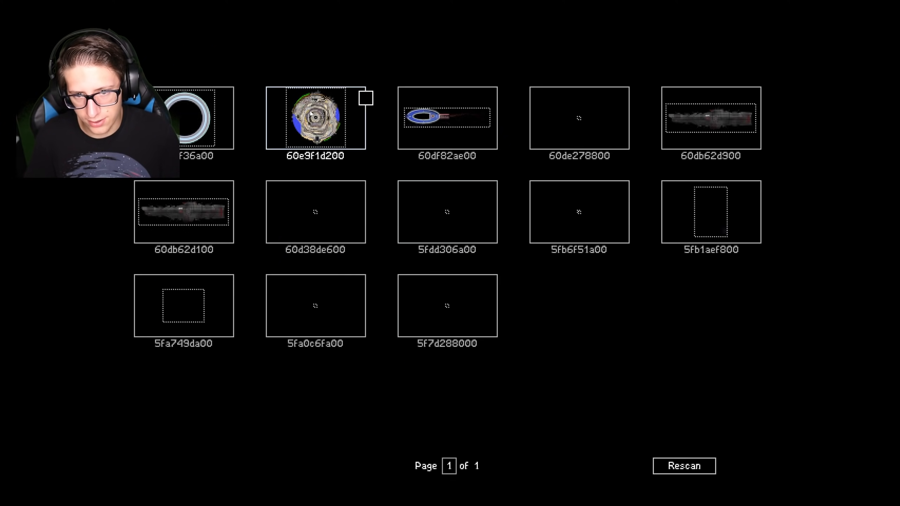
Step: Choose the planet stamp from the stamp browser to place inside the rings
left_click(314, 118)
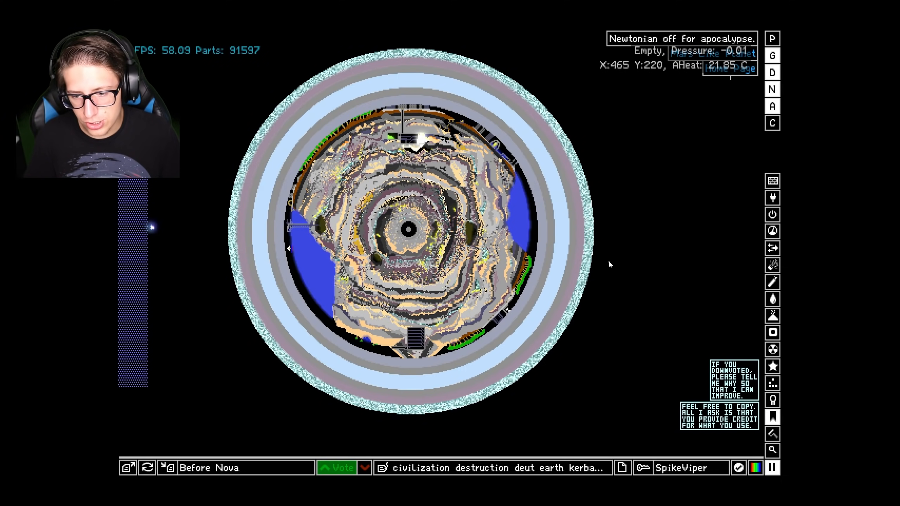
mouse_move(617, 256)
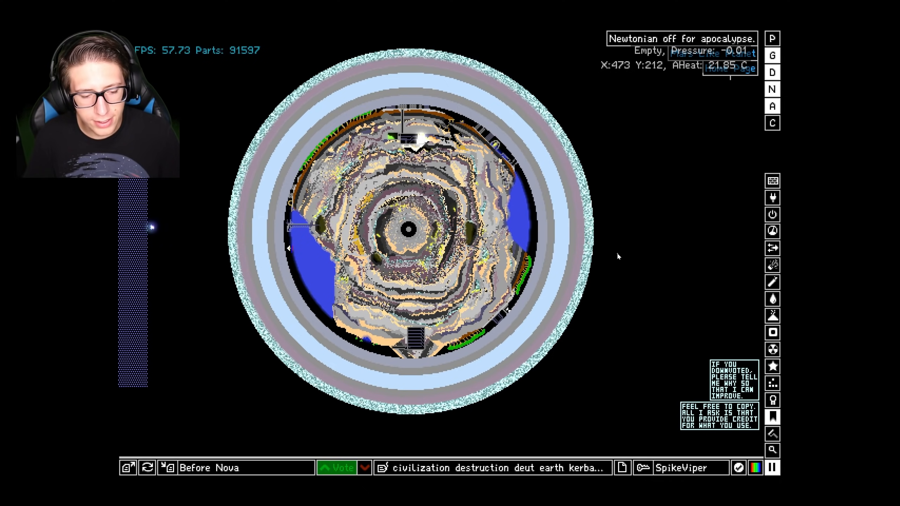
mouse_move(195, 256)
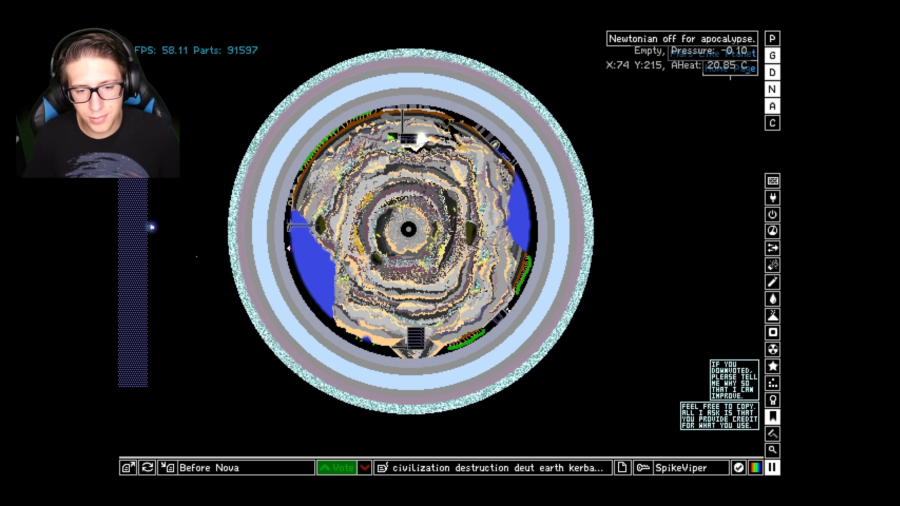
mouse_move(695, 244)
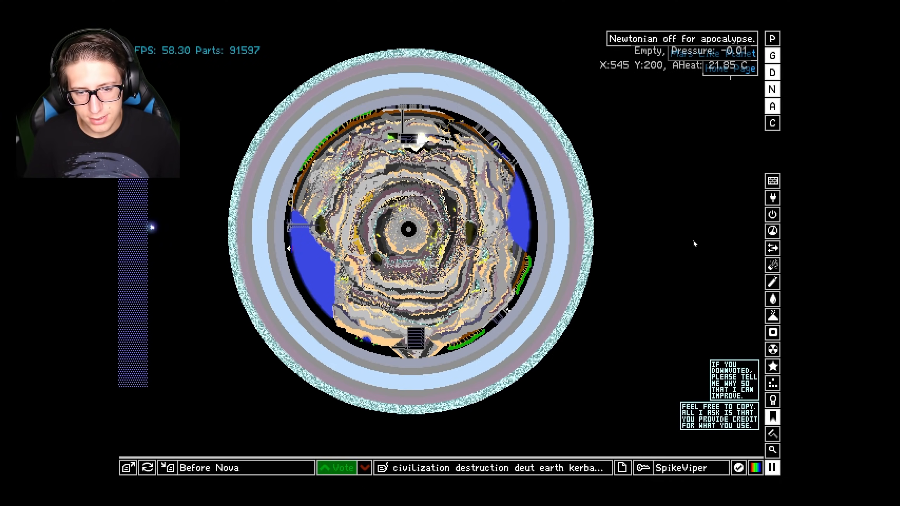
mouse_move(715, 233)
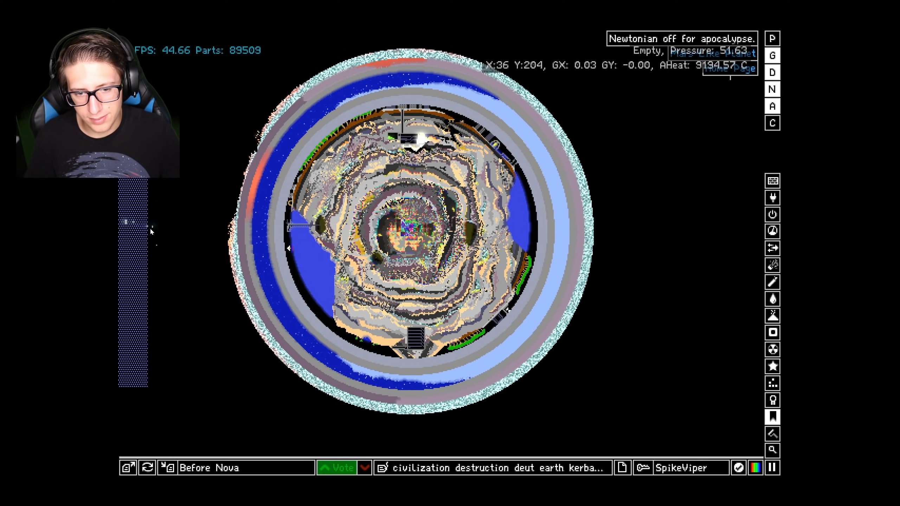
mouse_move(170, 334)
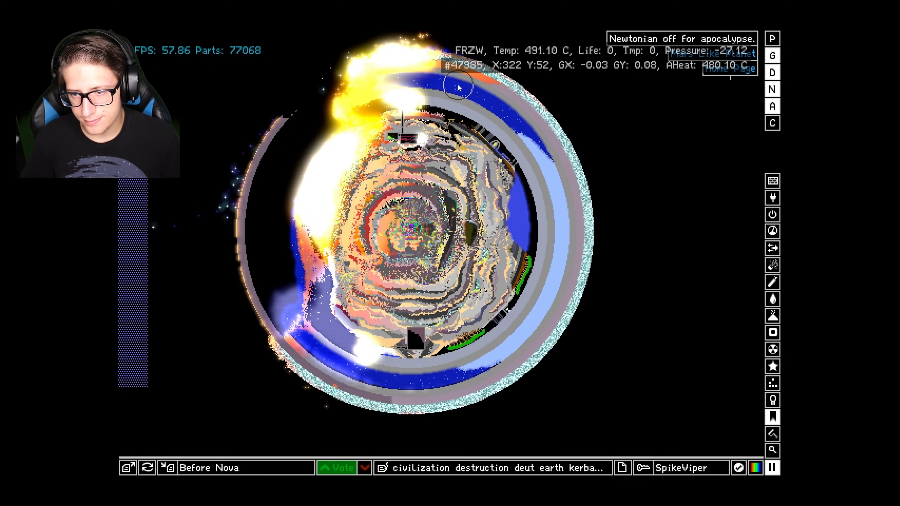
Step: Draw thick diagonal titanium bars across the planet, extending up to the dome's top
left_click_drag(459, 86, 362, 387)
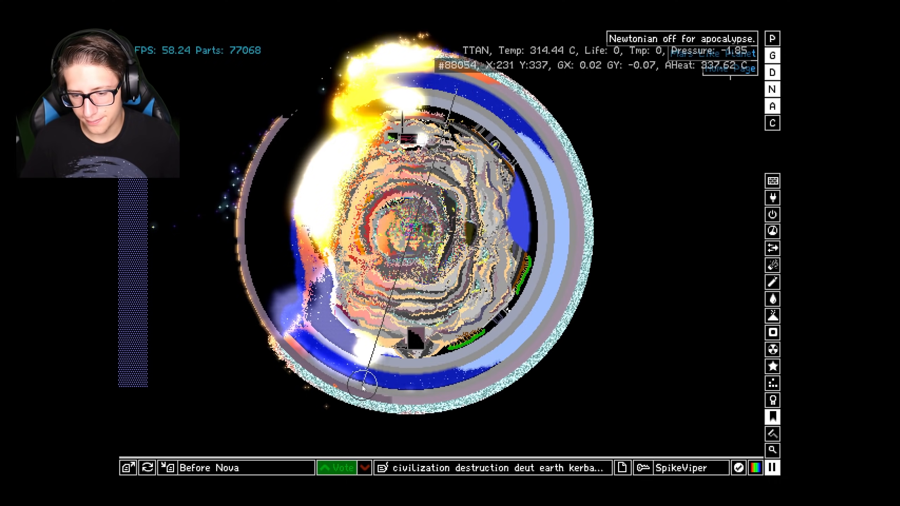
left_click_drag(356, 382, 456, 89)
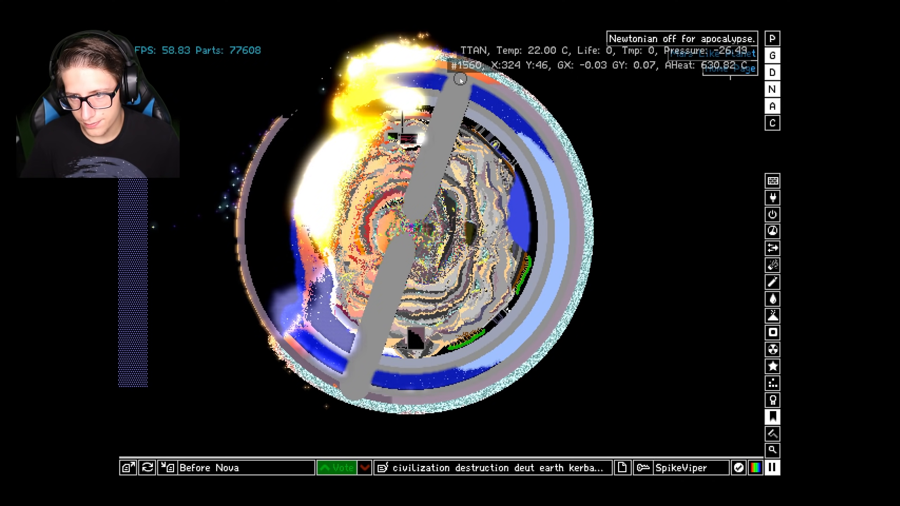
left_click_drag(459, 80, 347, 395)
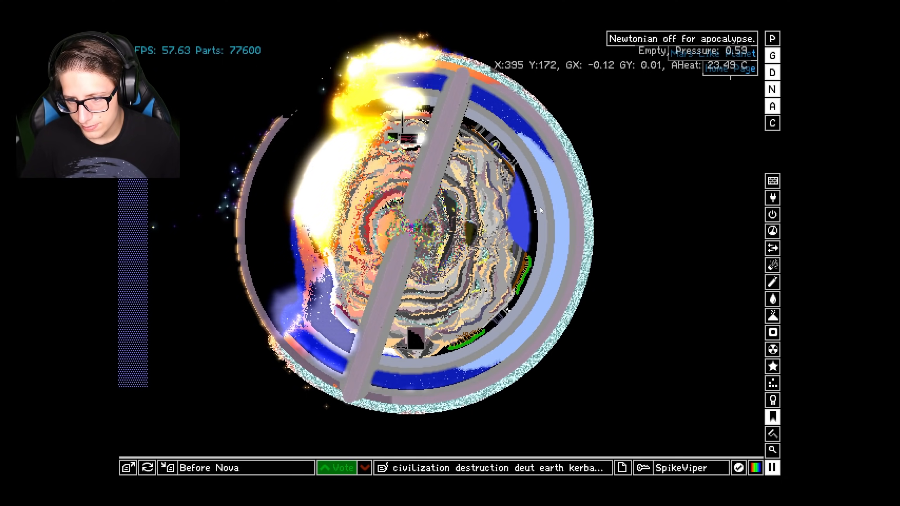
mouse_move(468, 112)
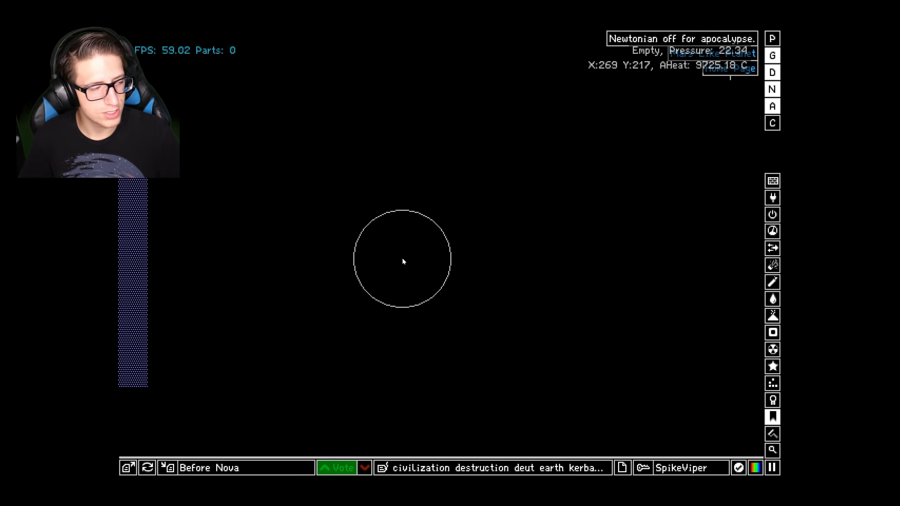
mouse_move(449, 73)
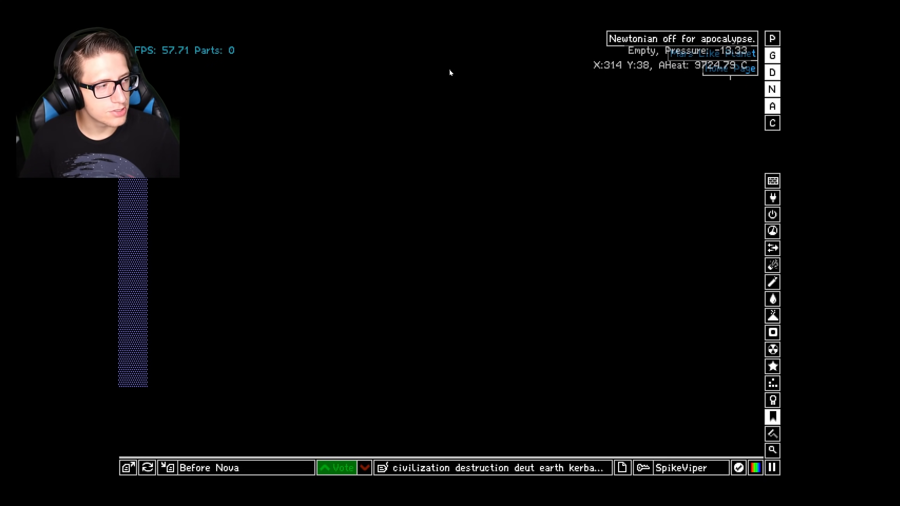